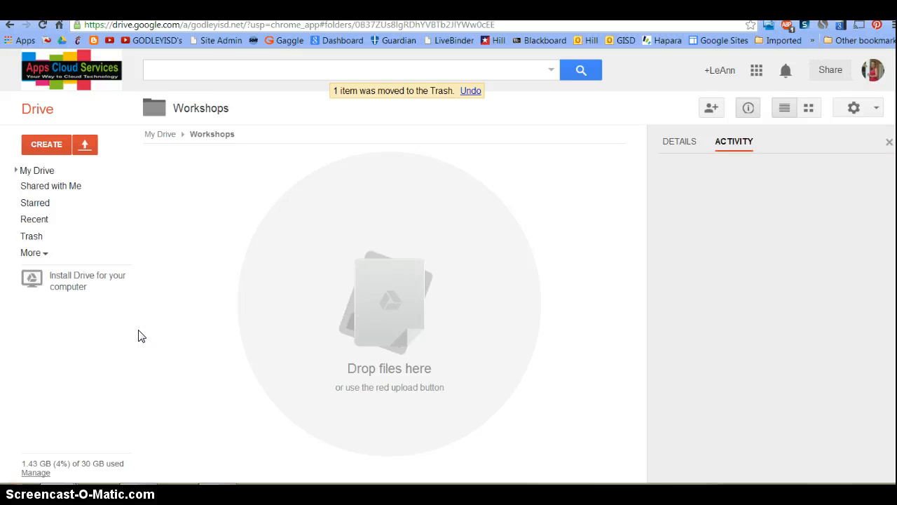
mouse_move(160, 280)
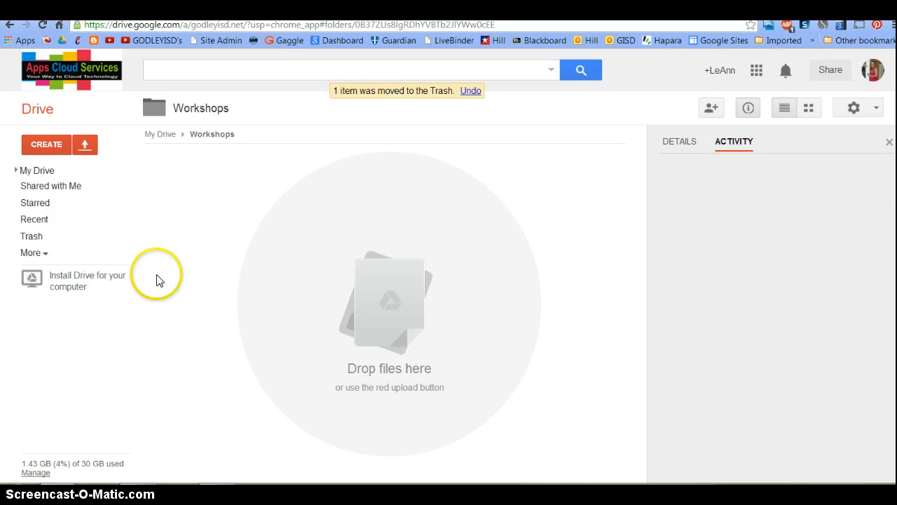
mouse_move(47, 145)
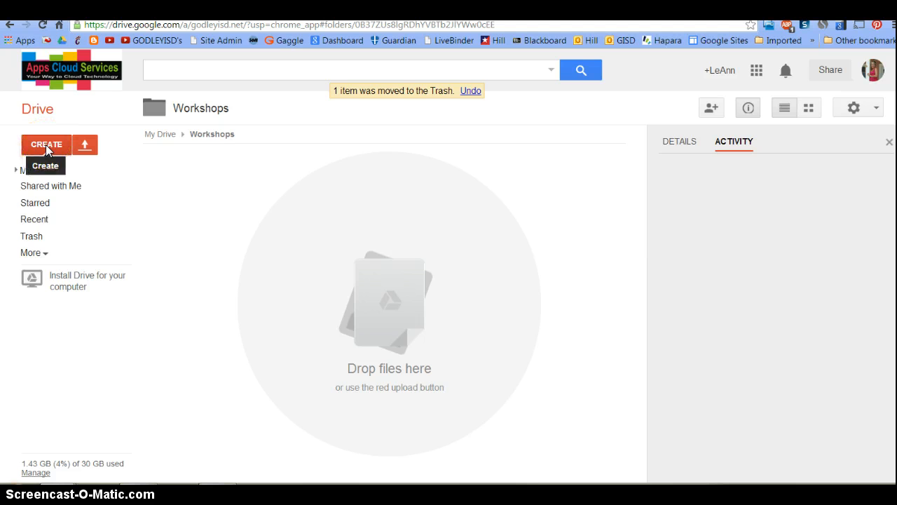
- Create a new folder named 'Workshops' from the CREATE menu
click(47, 144)
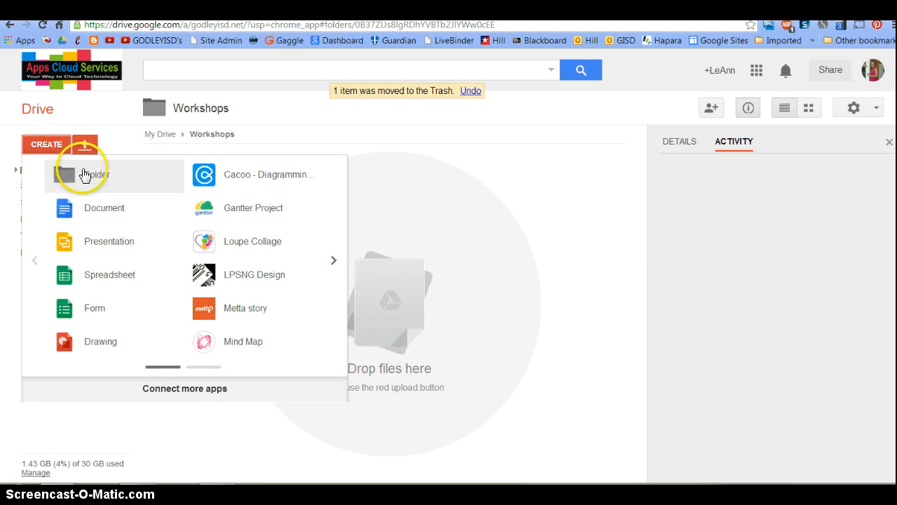
click(84, 174)
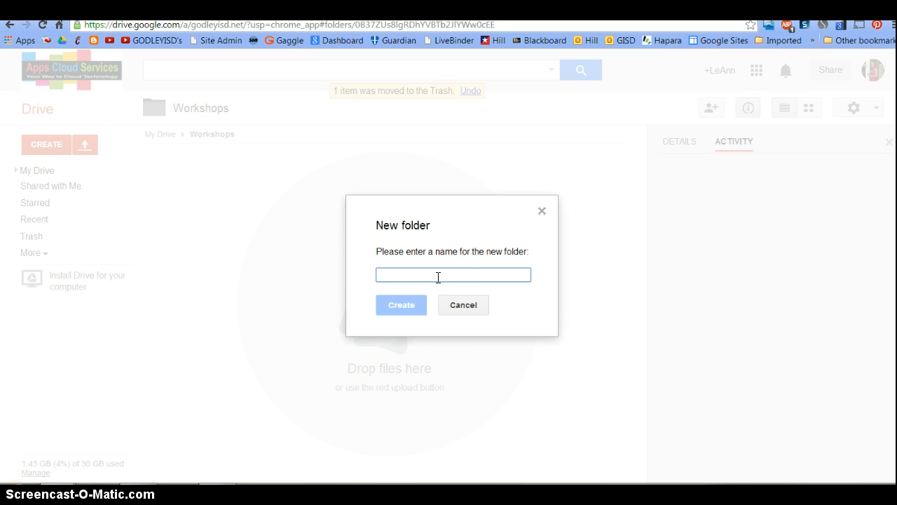
text(Workshops)
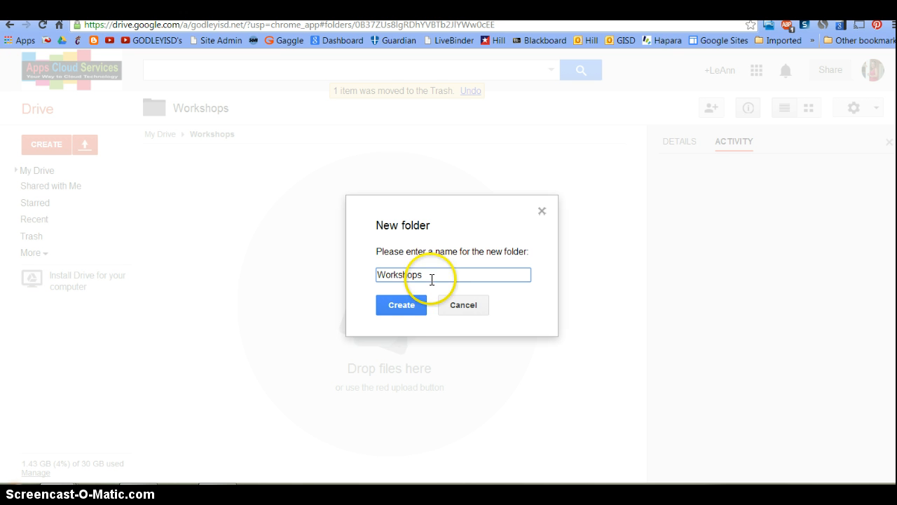
click(401, 305)
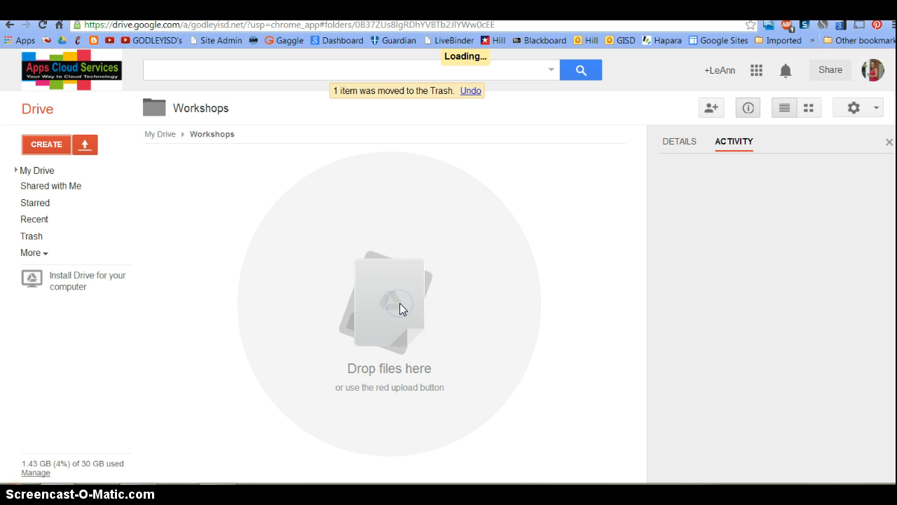
- Expand My Drive in the sidebar and scroll down to the Workshops folder
click(14, 170)
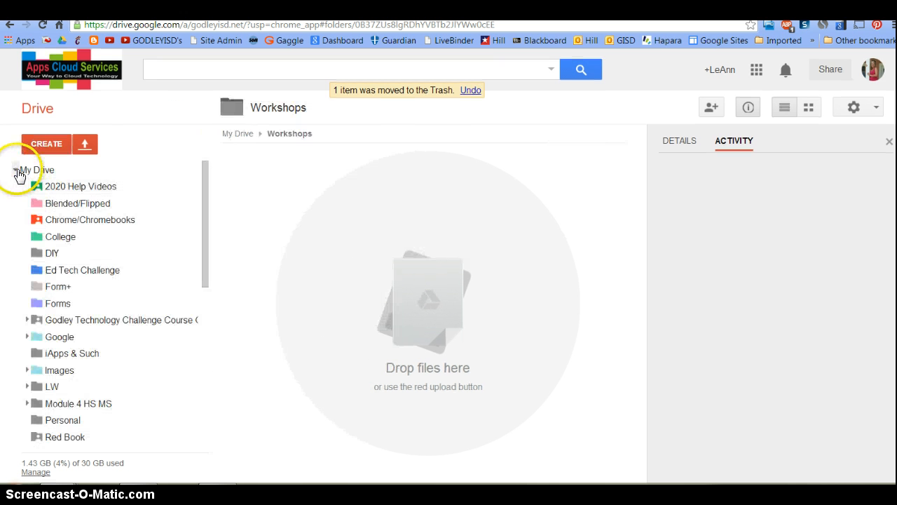
scroll(down, 3)
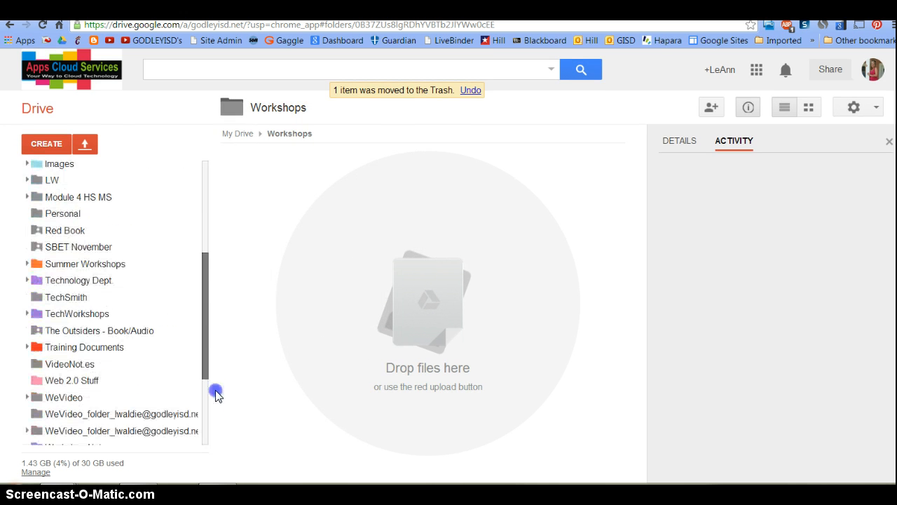
scroll(down, 3)
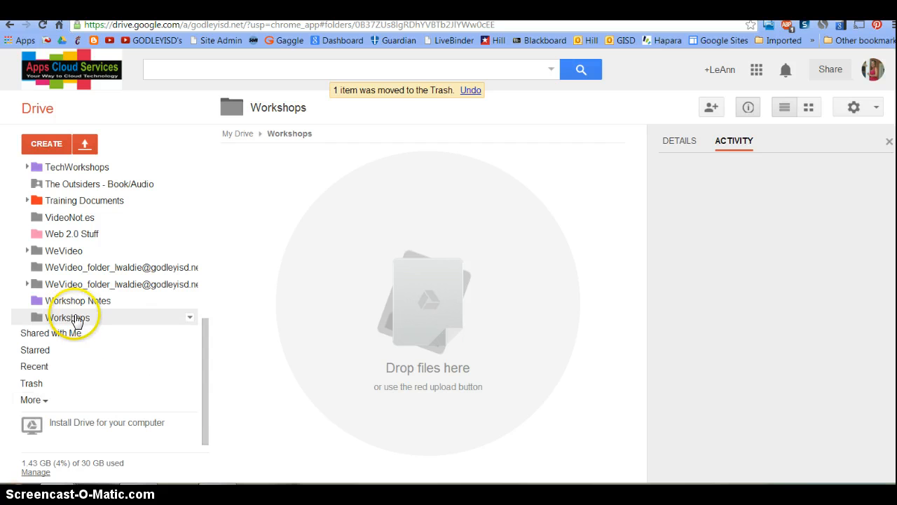
mouse_move(162, 322)
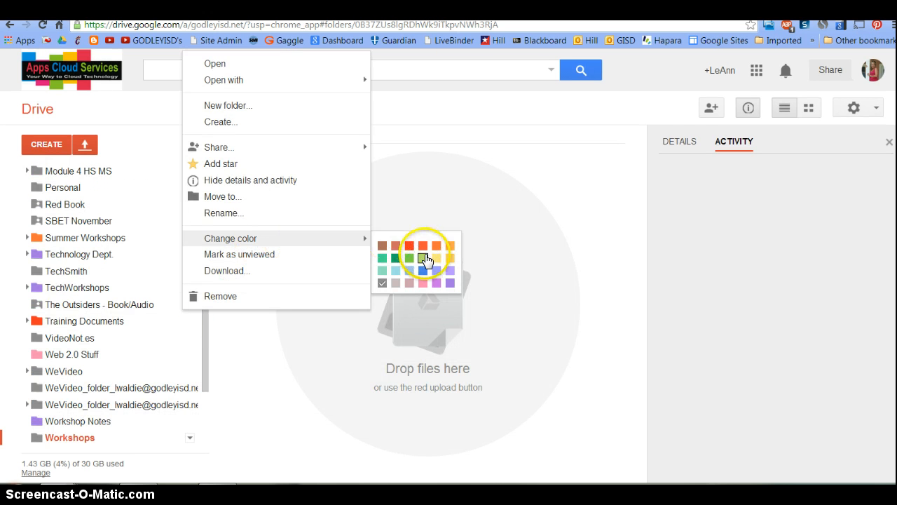
- Change the Workshops folder colour to Slime green
click(423, 259)
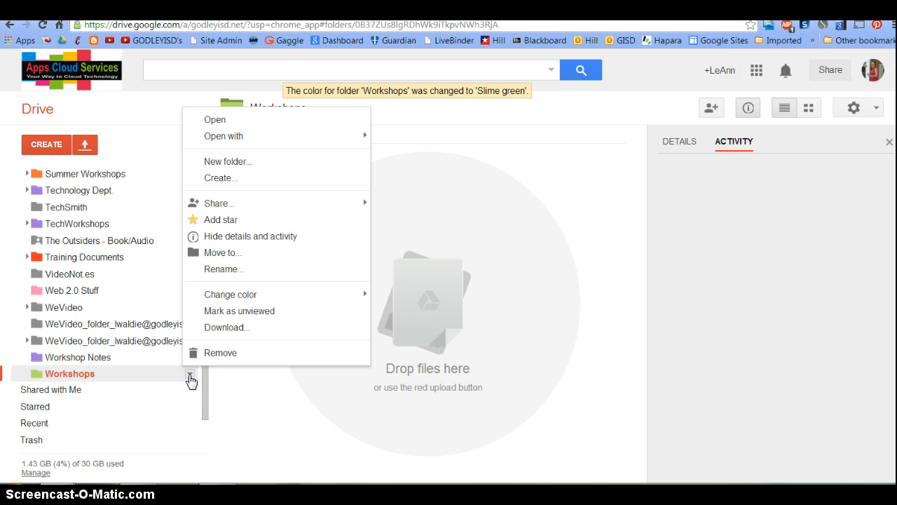
mouse_move(262, 308)
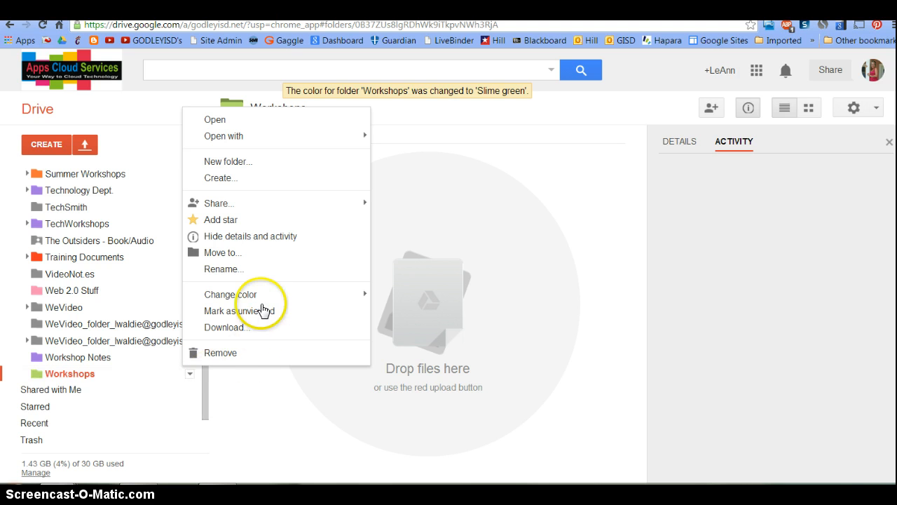
mouse_move(247, 165)
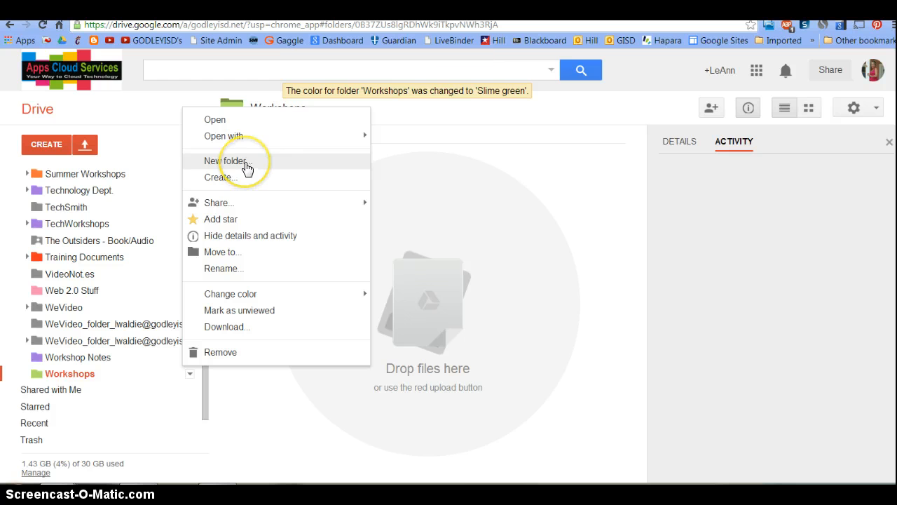
- Create a 'Google Drive' folder inside Workshops and open it
click(225, 160)
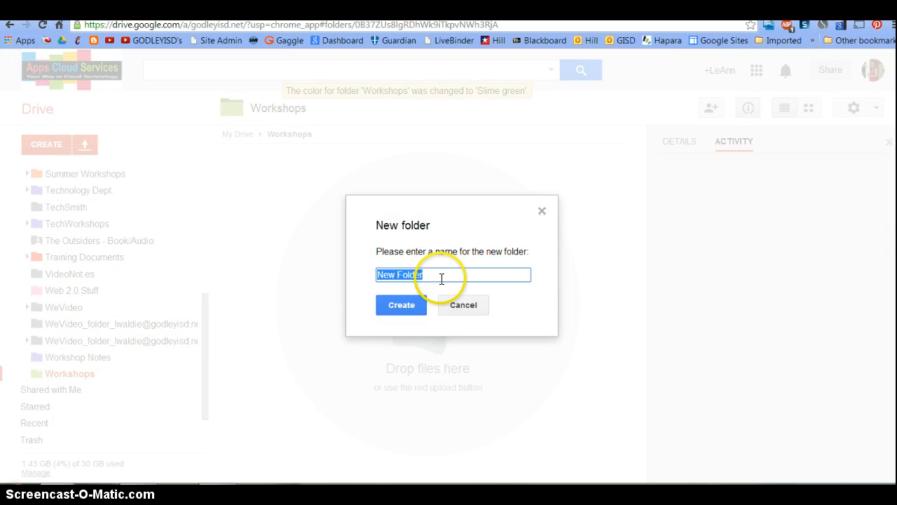
text(Google Drive)
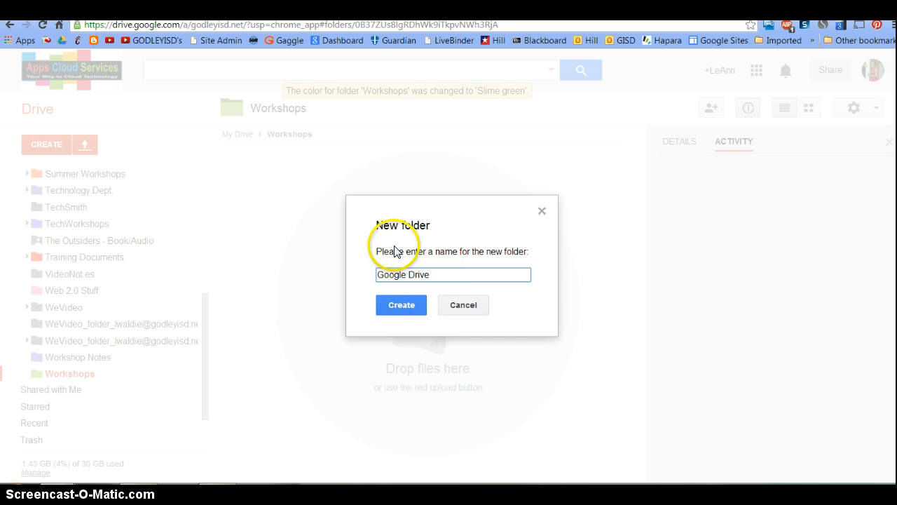
click(401, 305)
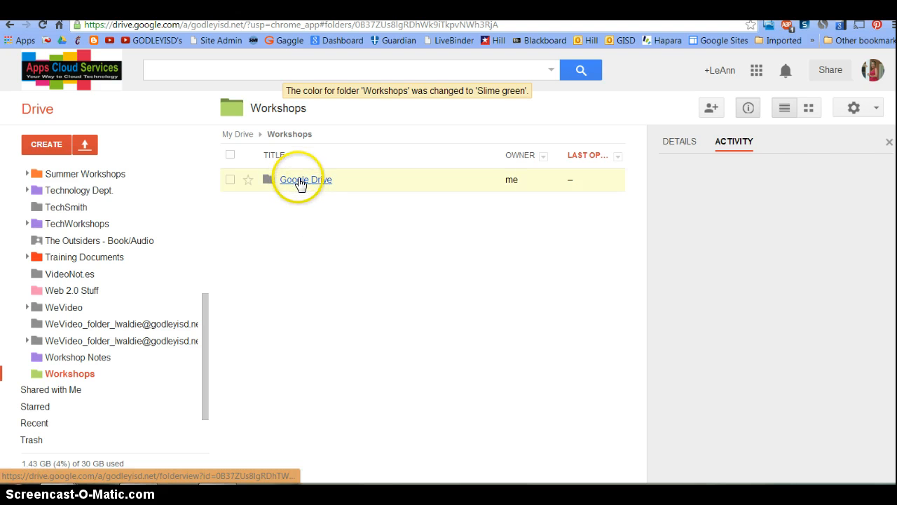
double_click(303, 179)
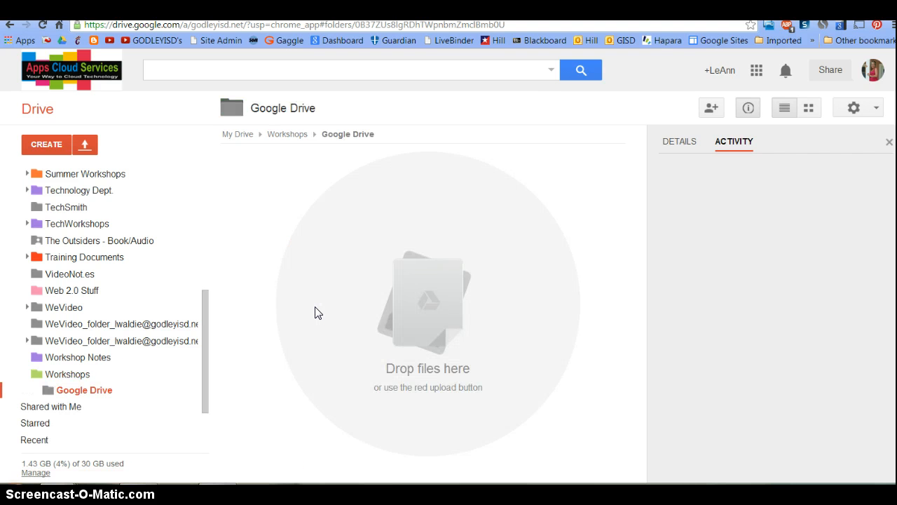
mouse_move(95, 390)
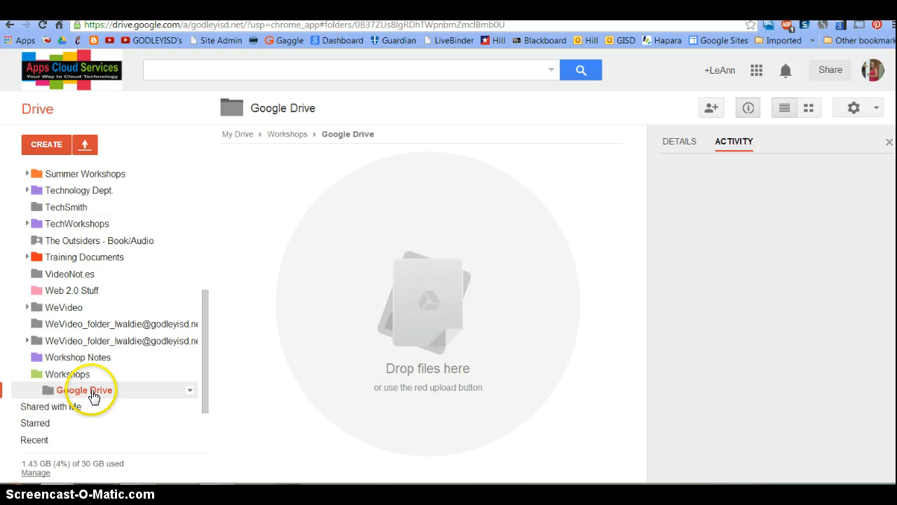
mouse_move(190, 395)
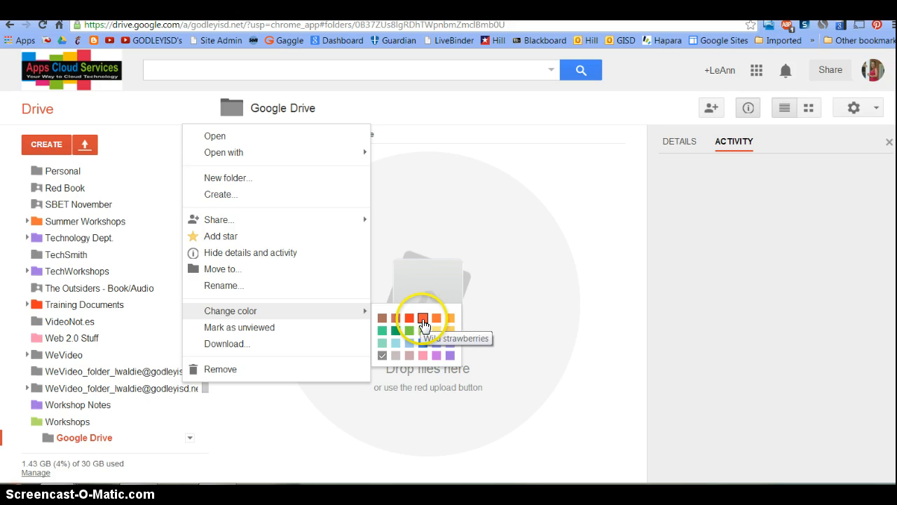
- Change the Google Drive subfolder colour to Wild strawberries red
click(420, 319)
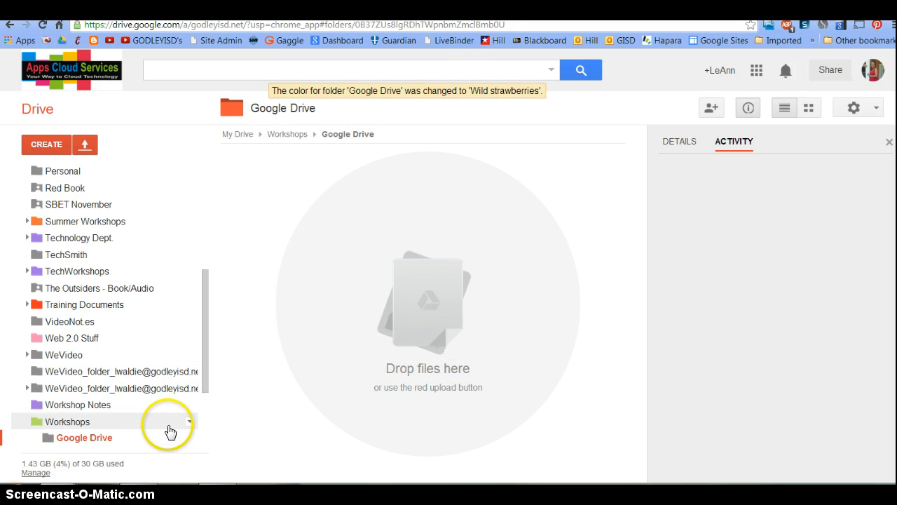